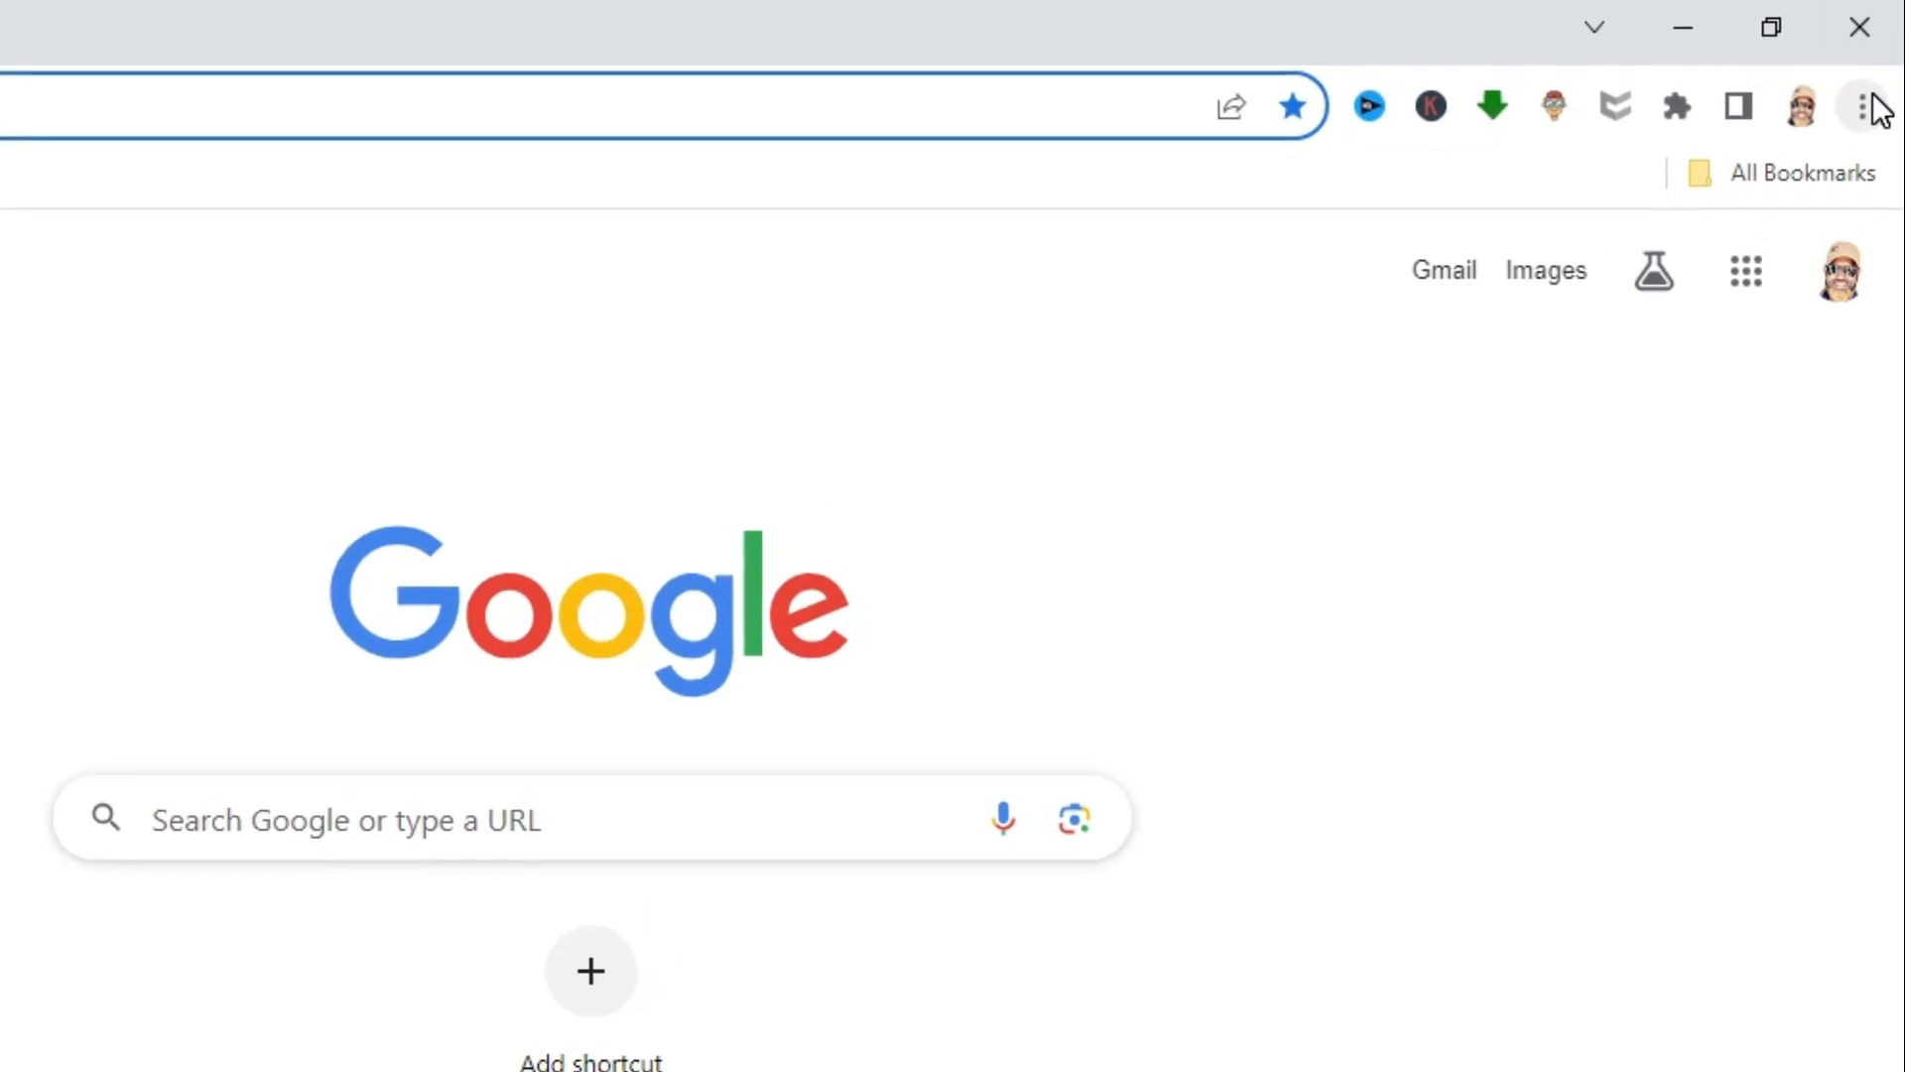
- From the Chrome menu, go to Extensions › Manage Extensions to list installed extensions
left_click(1869, 108)
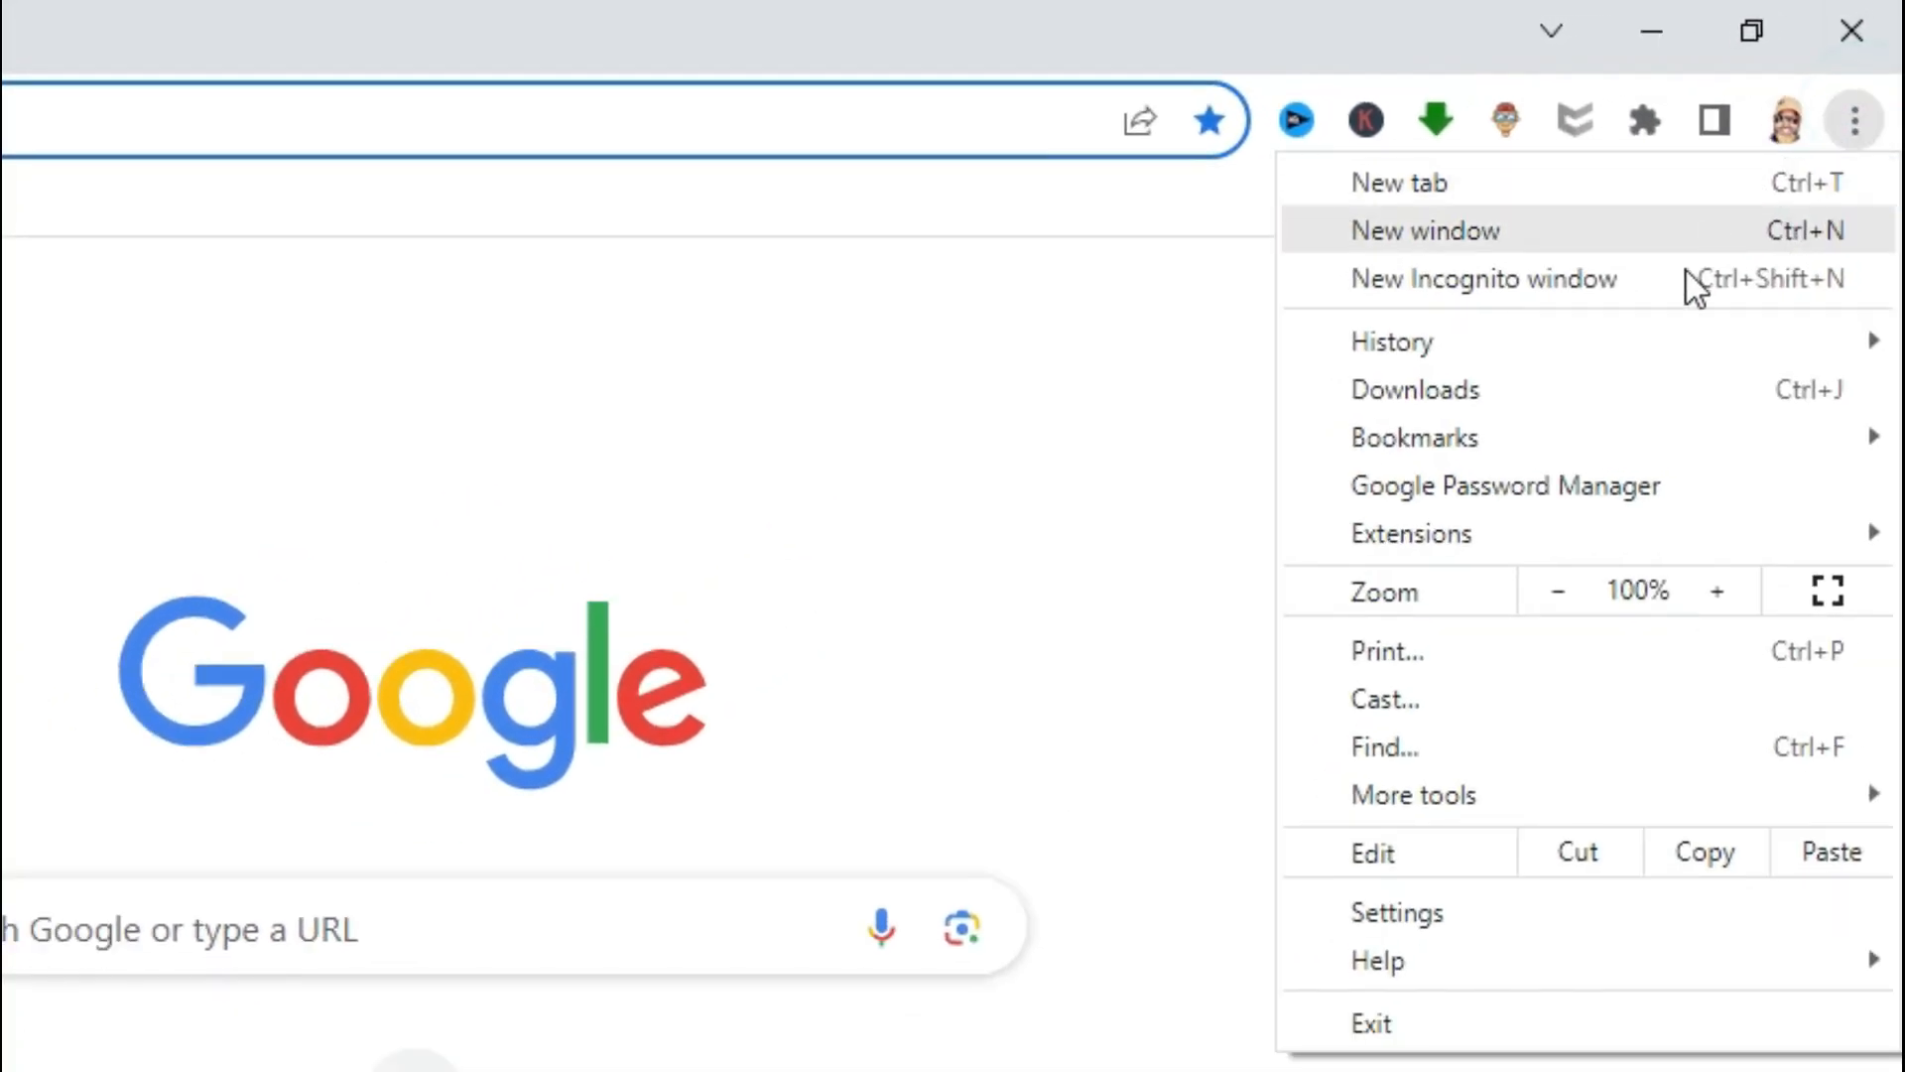
mouse_move(1411, 534)
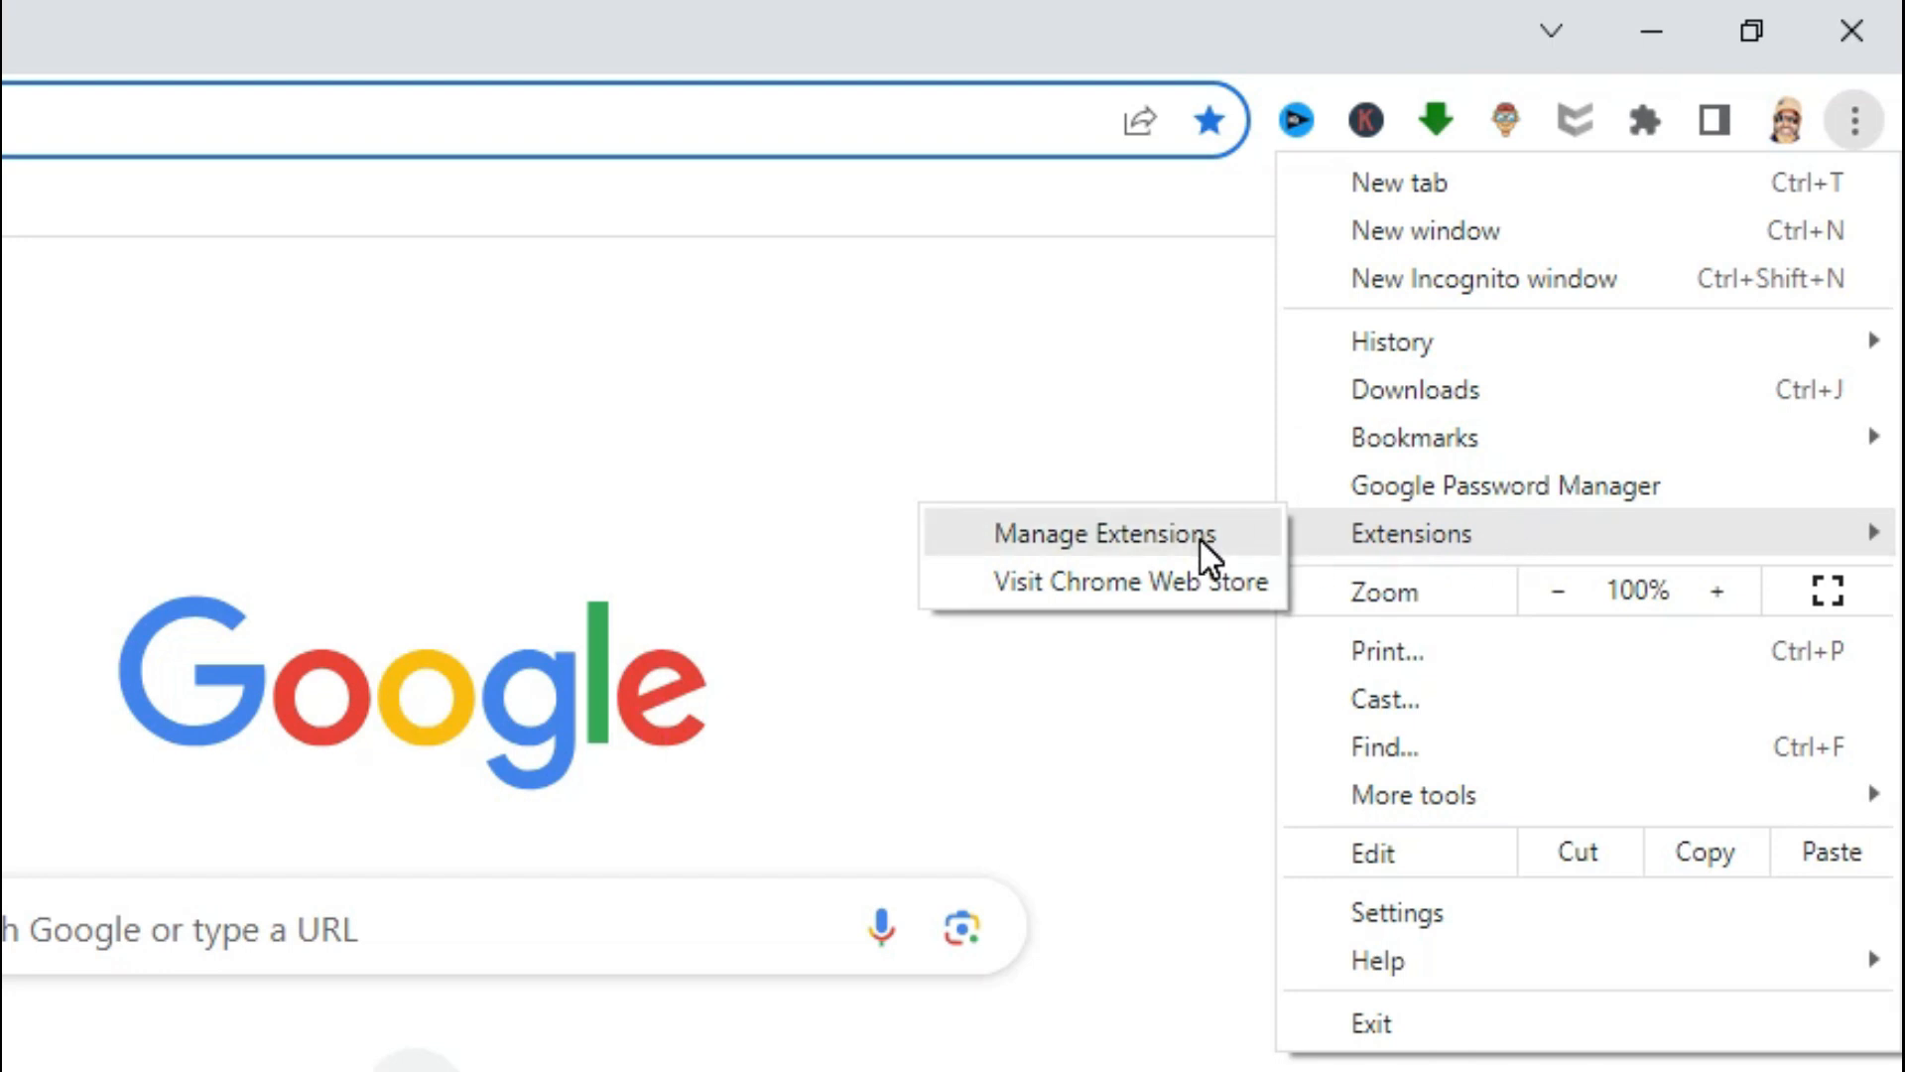
mouse_move(1138, 549)
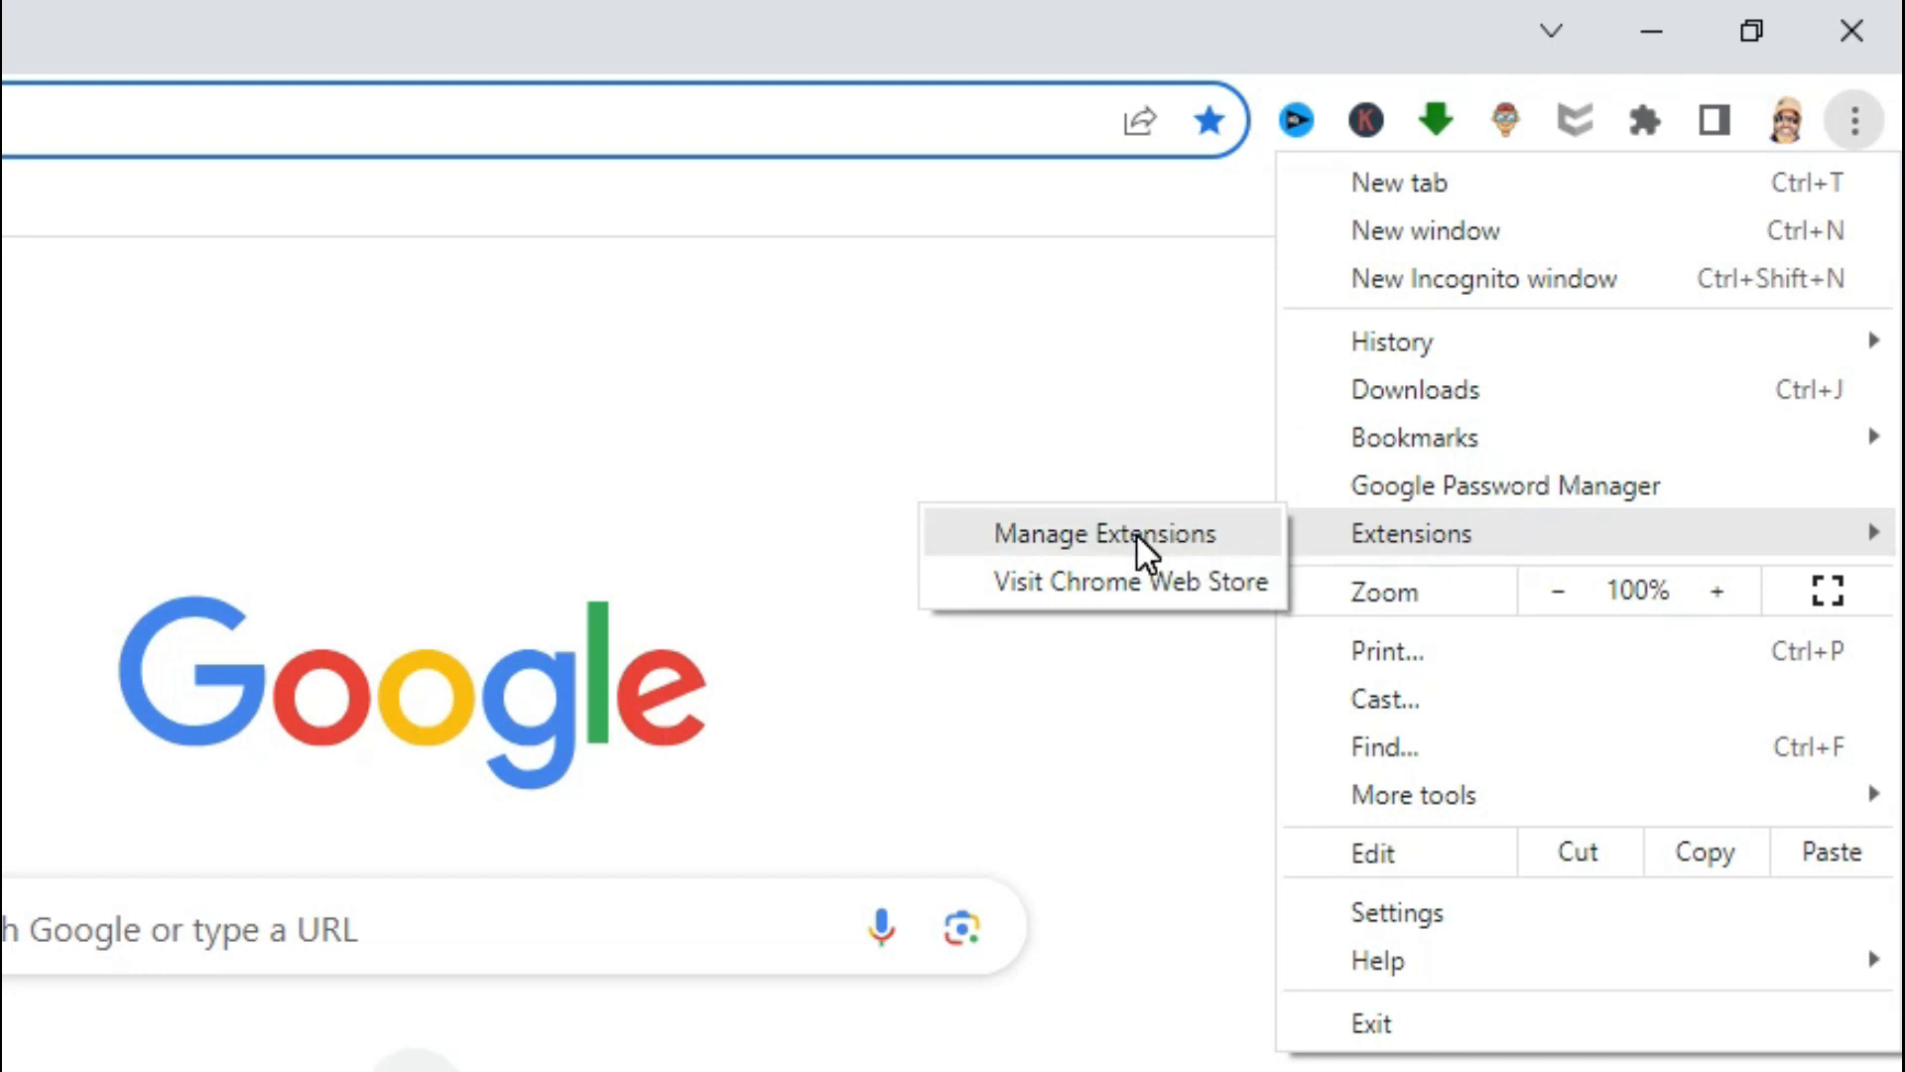
left_click(1101, 532)
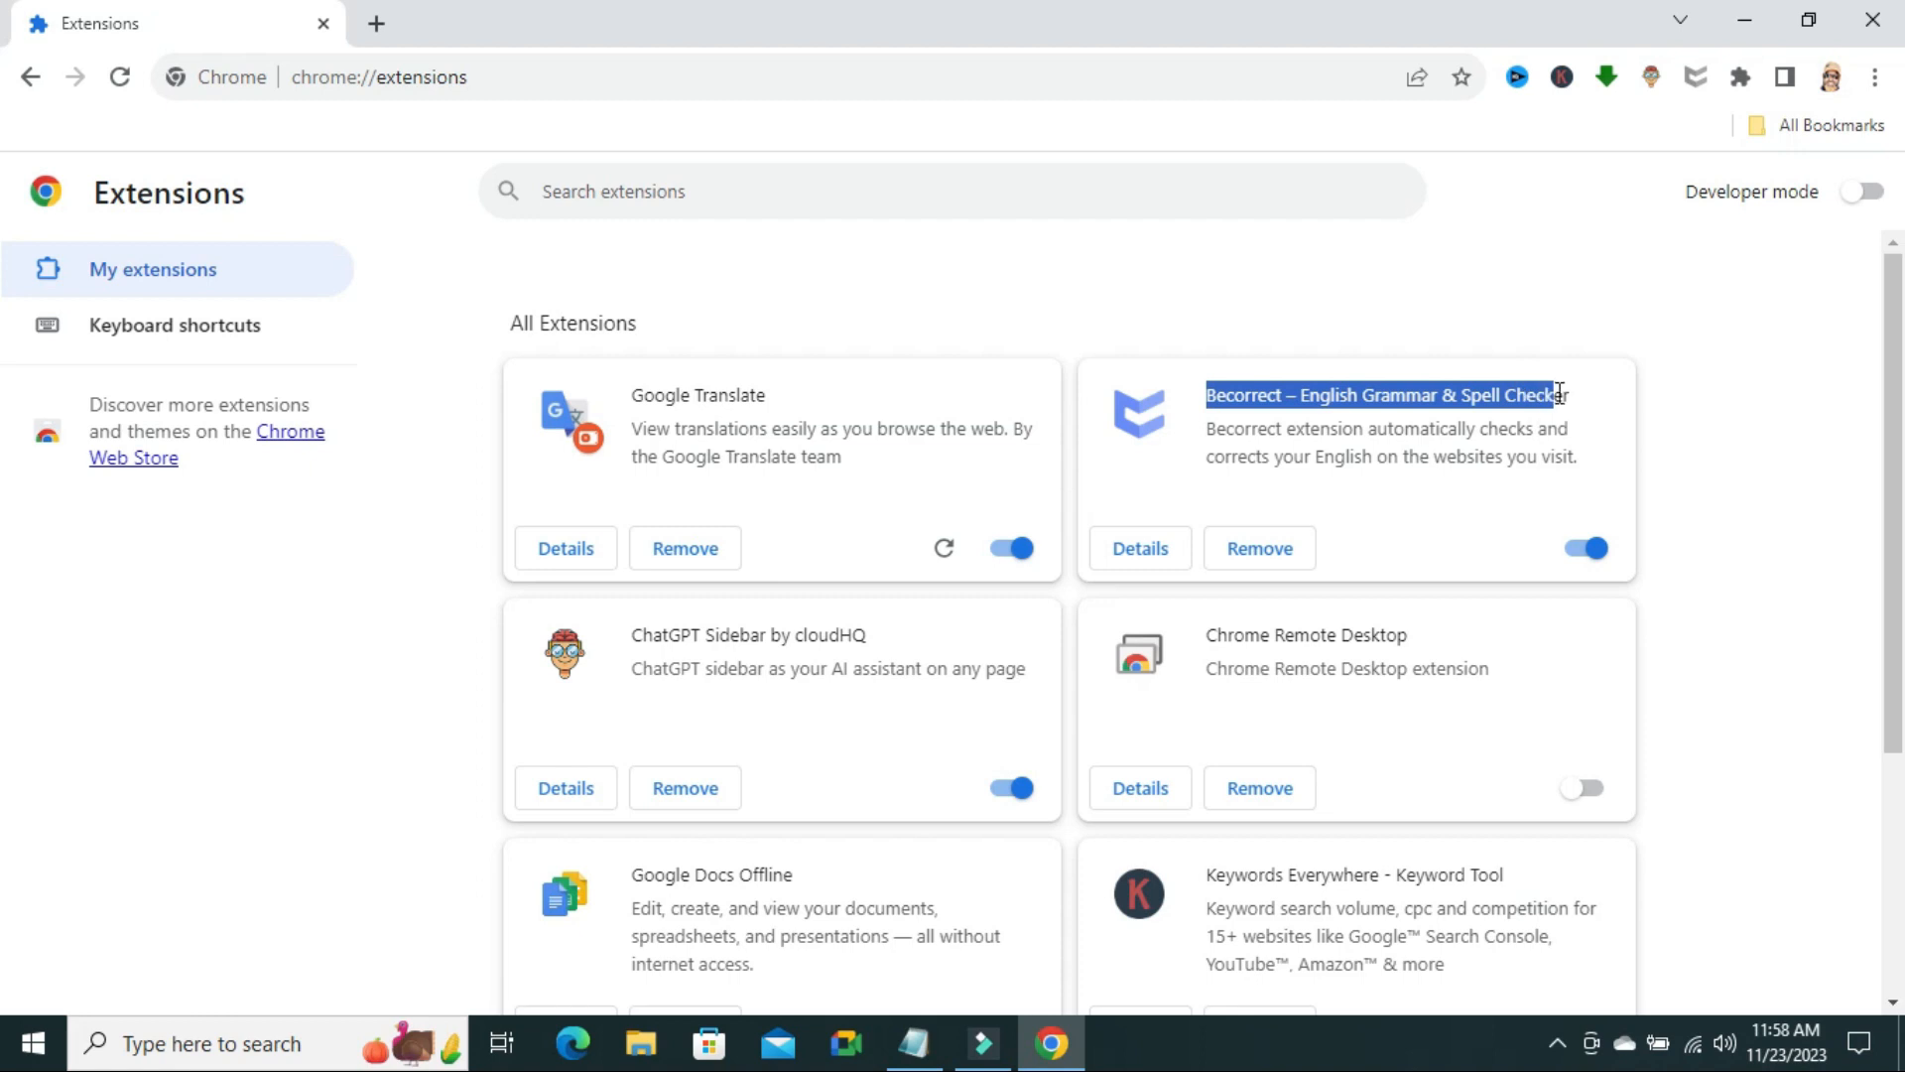
- Switch off the toggle on the Becorrect – English Grammar & Spell Checker card
left_click(1754, 419)
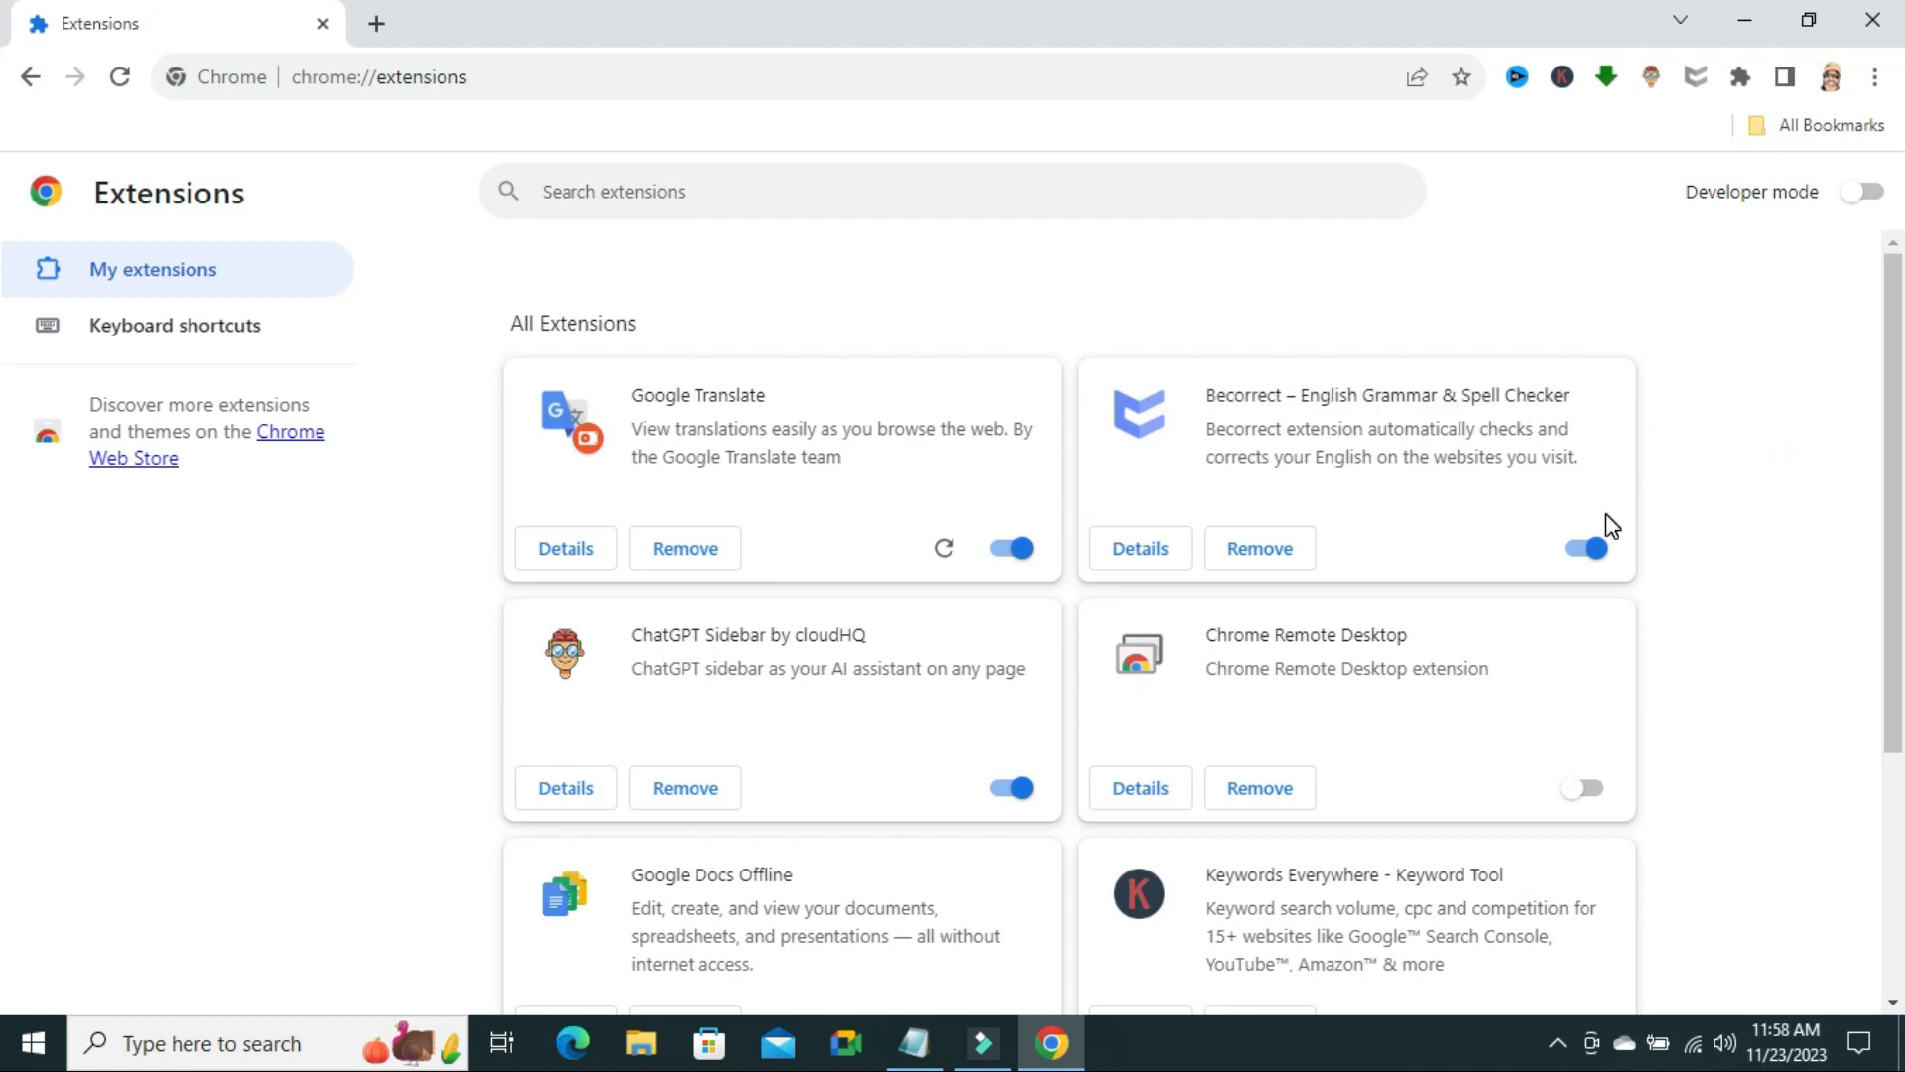
mouse_move(1589, 548)
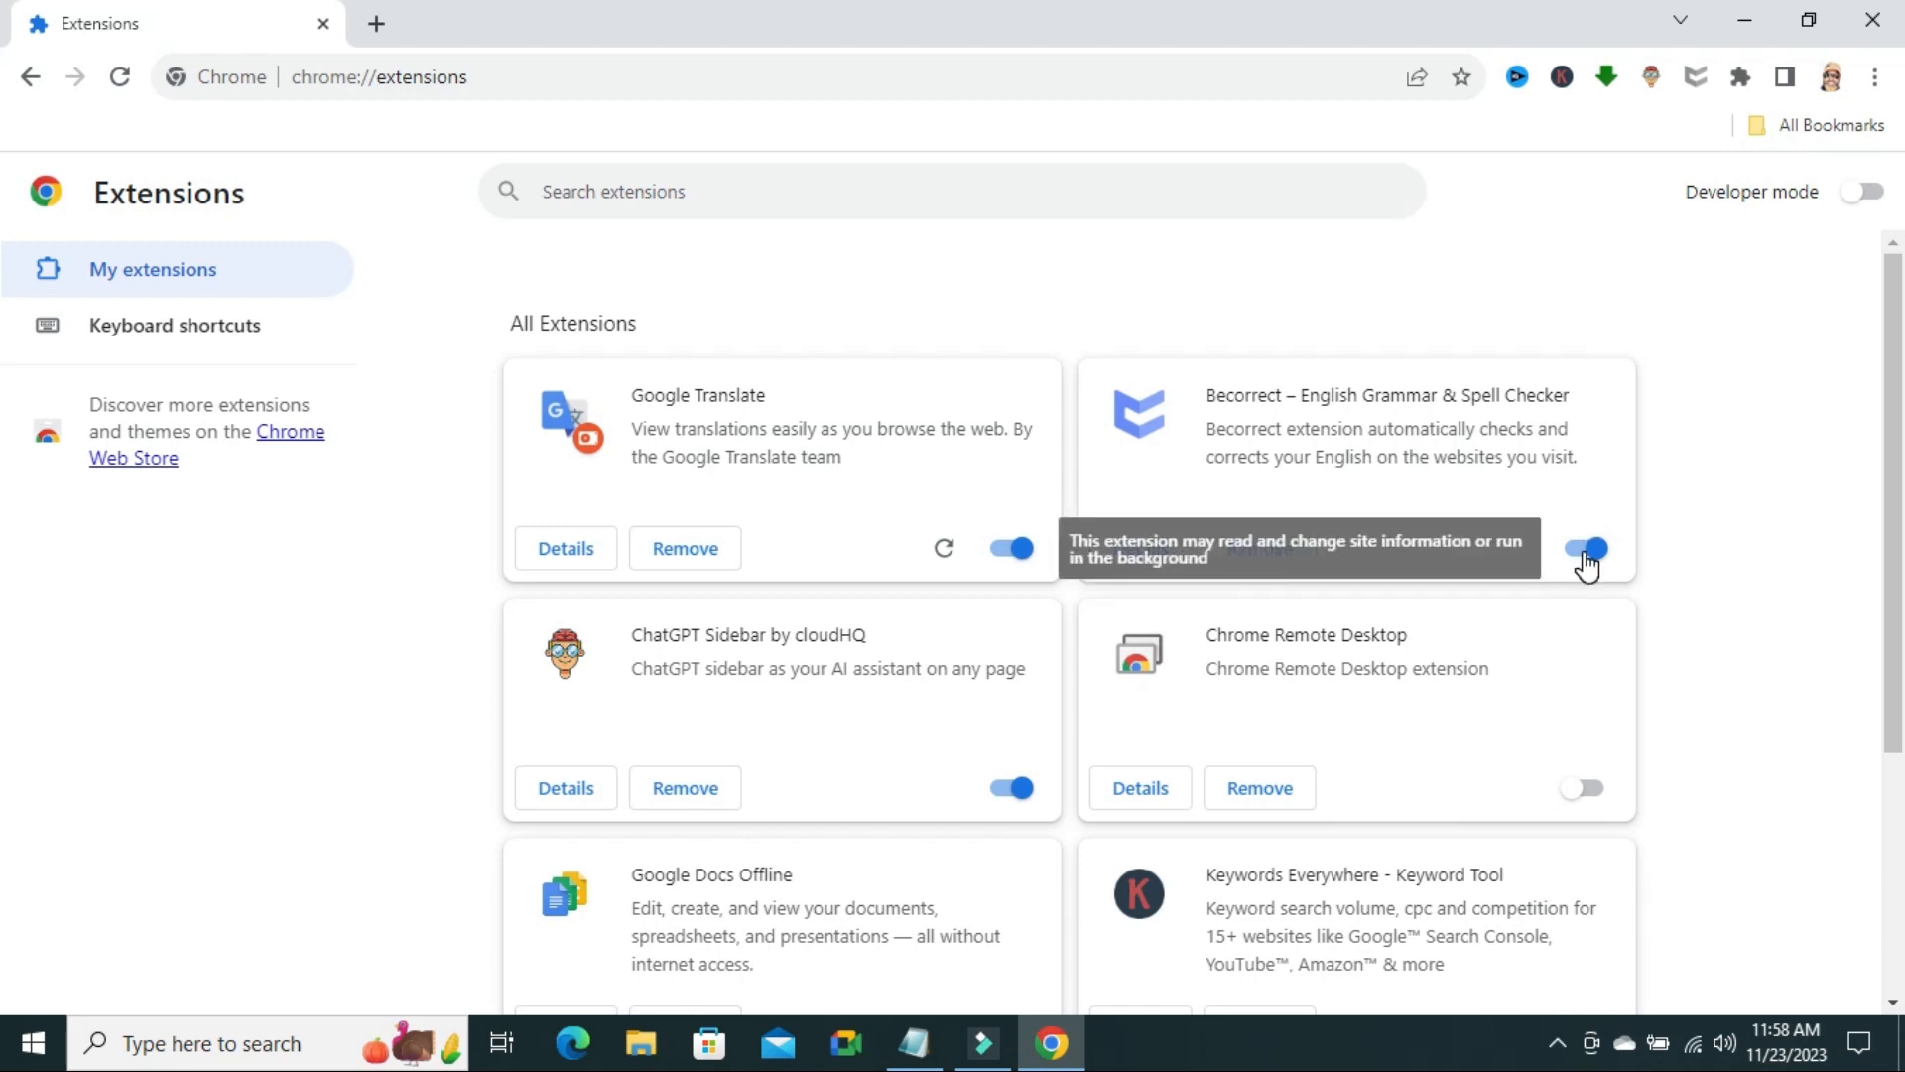
left_click(1584, 547)
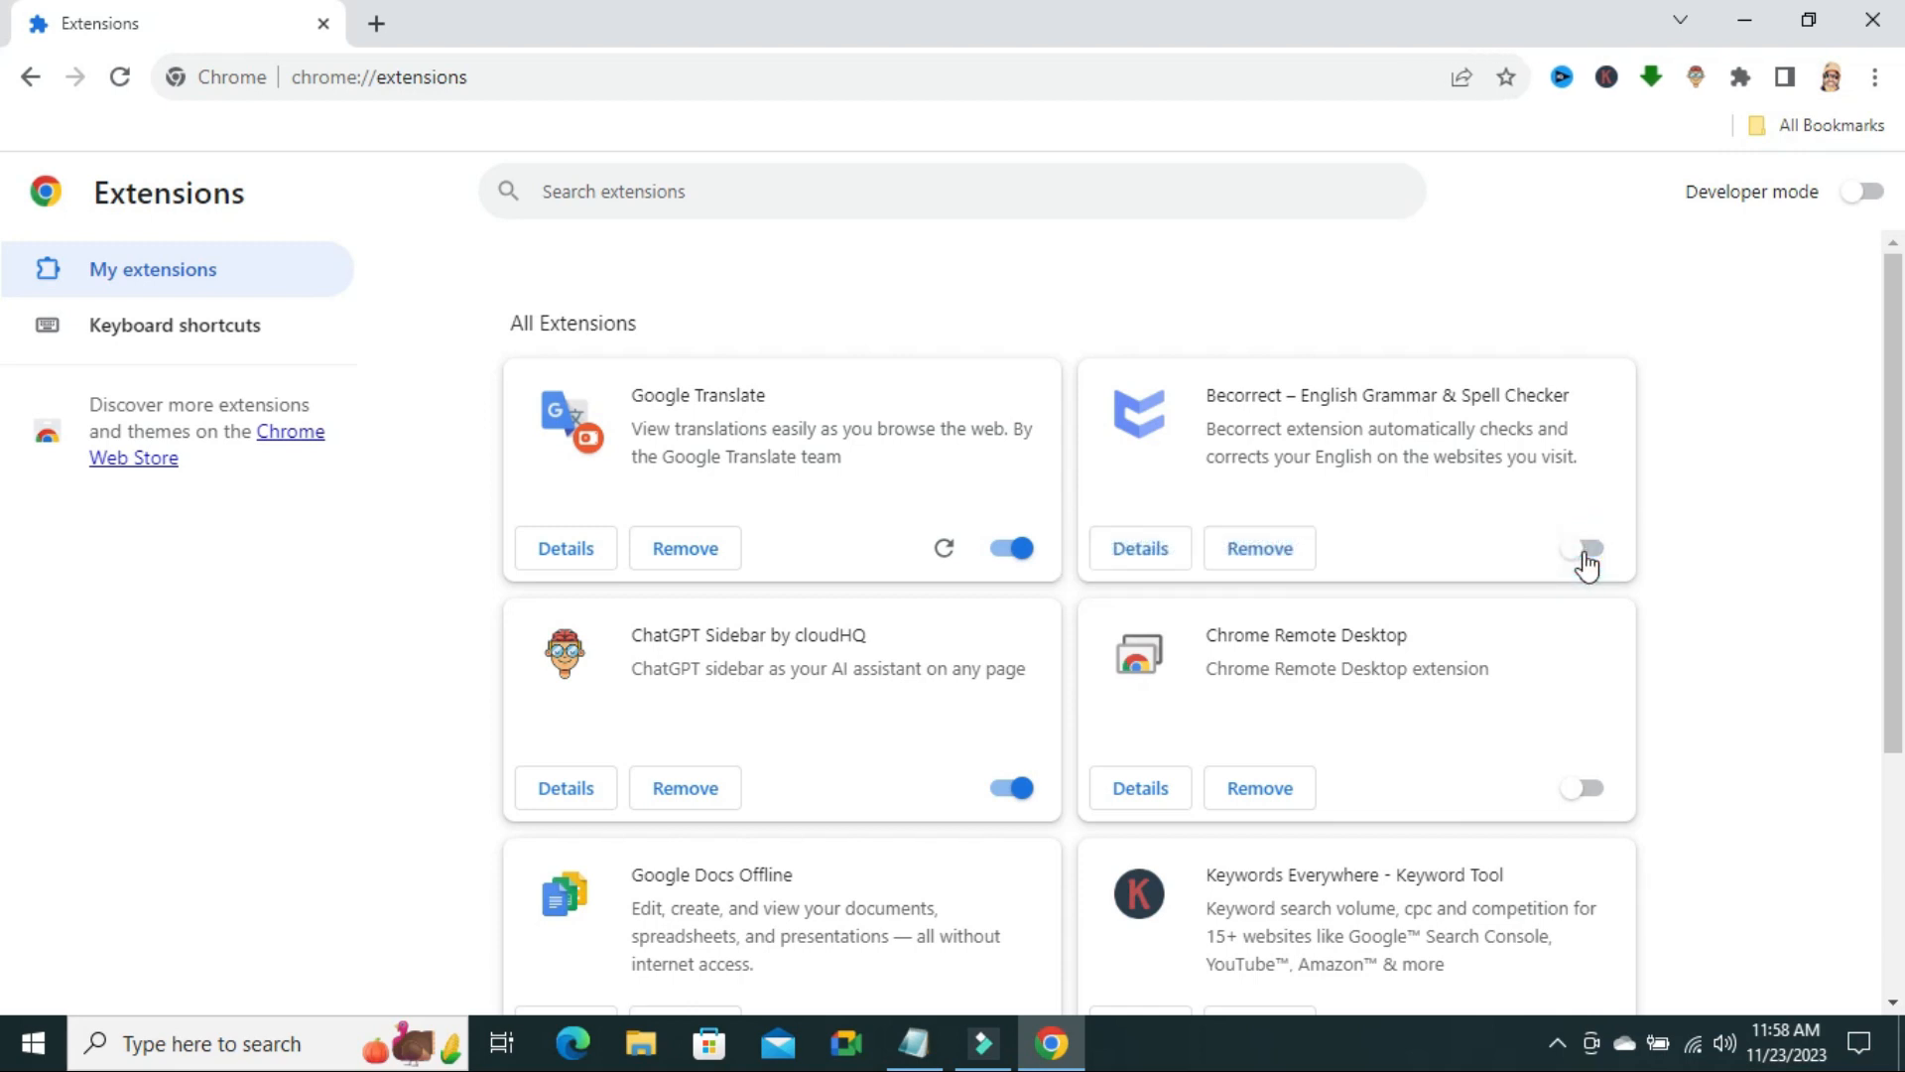